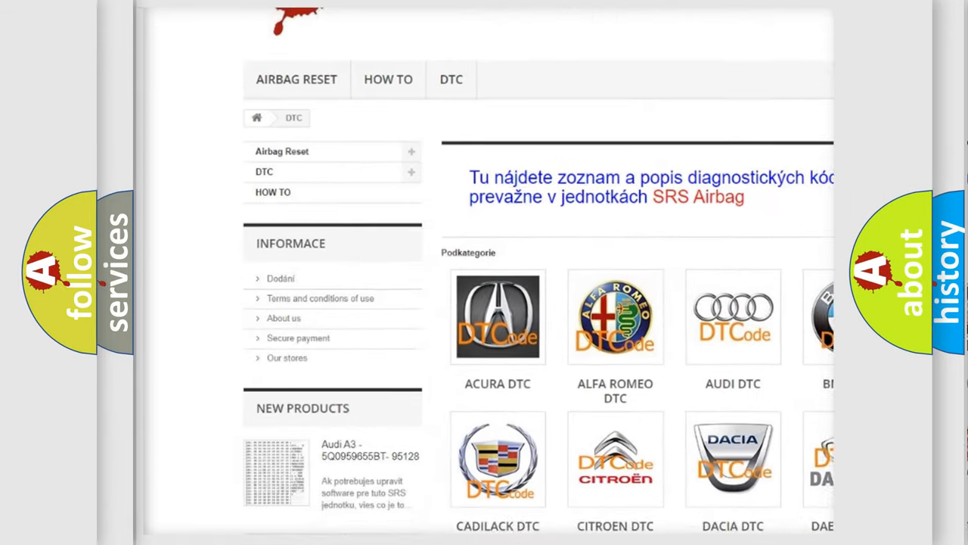
- Scroll through the airbagreset.sk DTC catalogue to reach the B-series code list
scroll("down", 3)
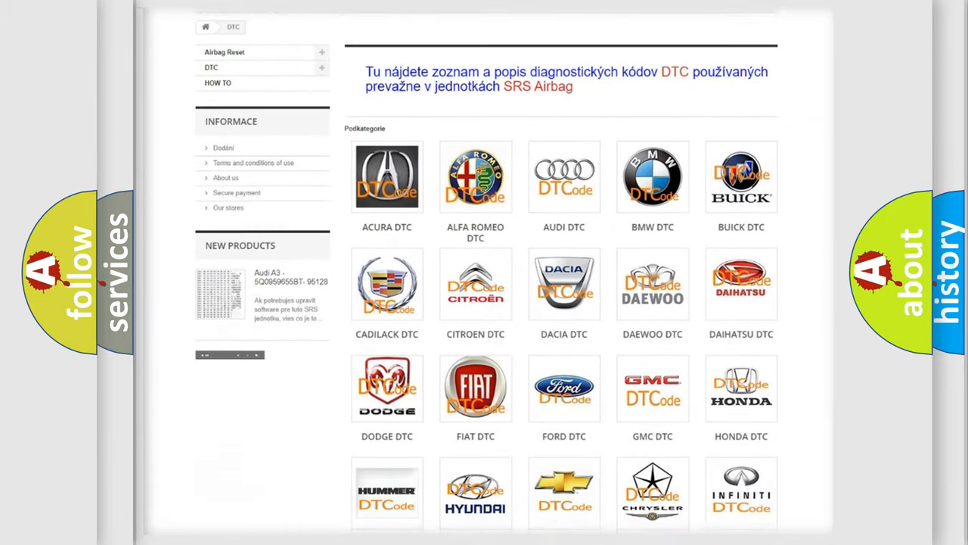
scroll("down", 3)
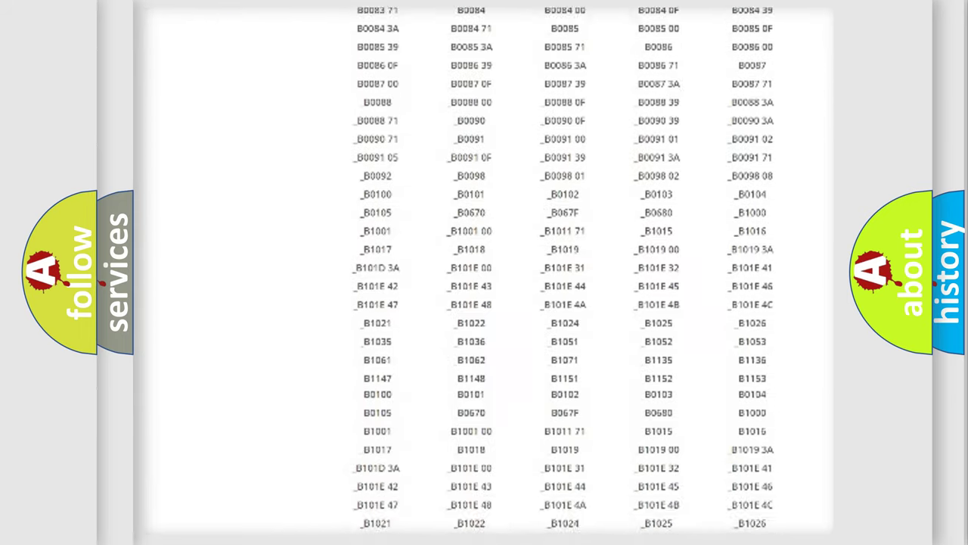
scroll("up", 3)
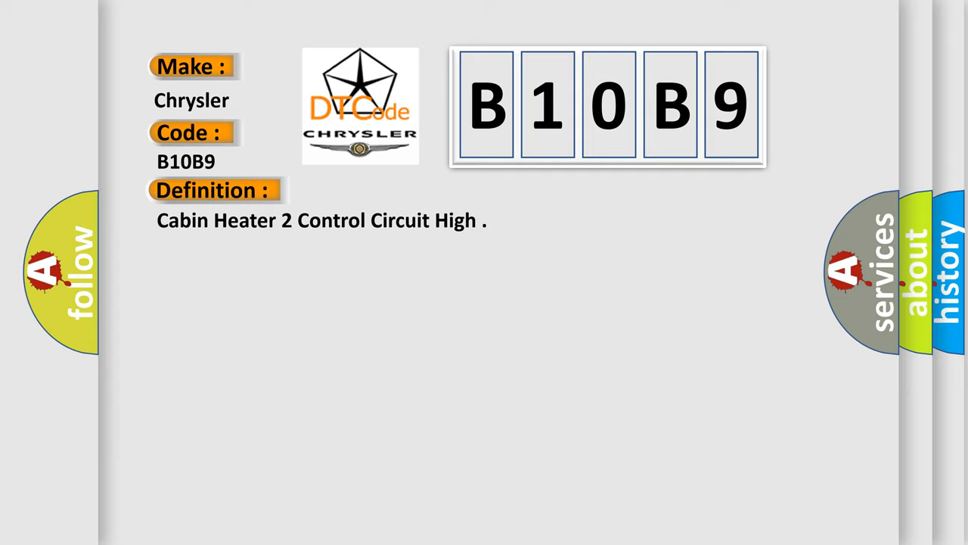
- Reveal the B10B9 description: Cabin Heater 2 Relay Control Circuit Shorted To Voltage
left_click(393, 190)
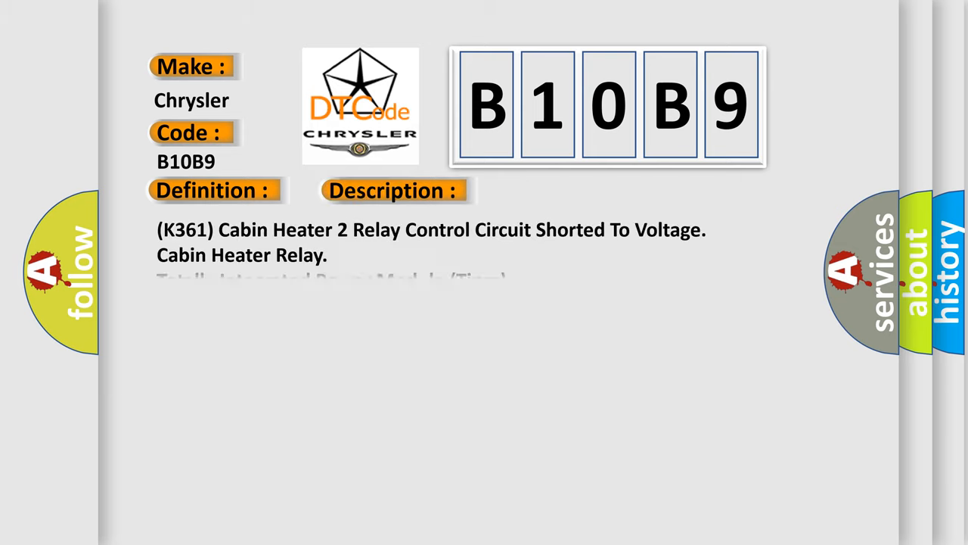